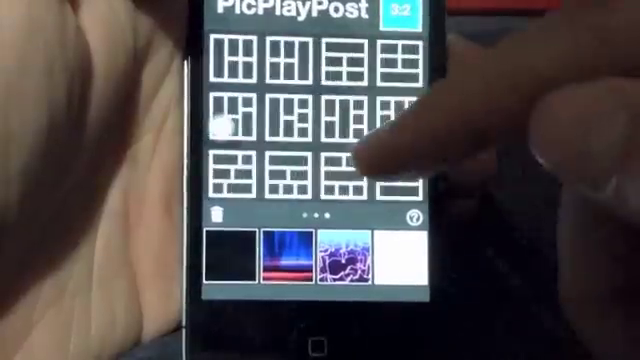
Pick the four-panel layout: one wide frame on top, three small frames below.
click(354, 60)
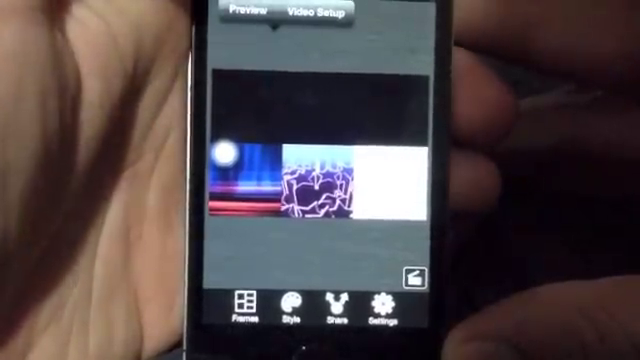
click(245, 12)
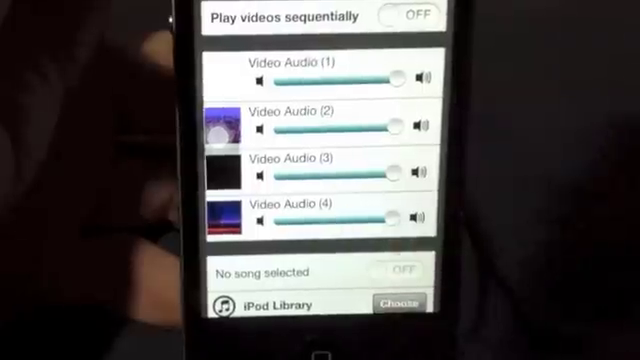
Check all four Video Audio sliders are full and toggle sequential playback on, then off.
click(402, 14)
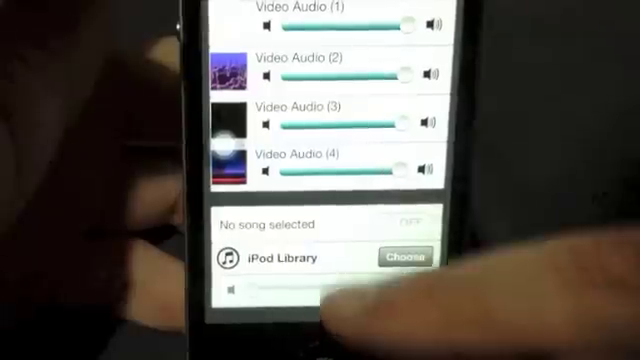
scroll(up, 3)
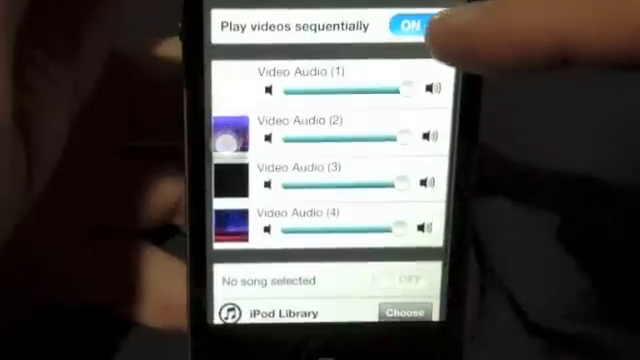
click(410, 20)
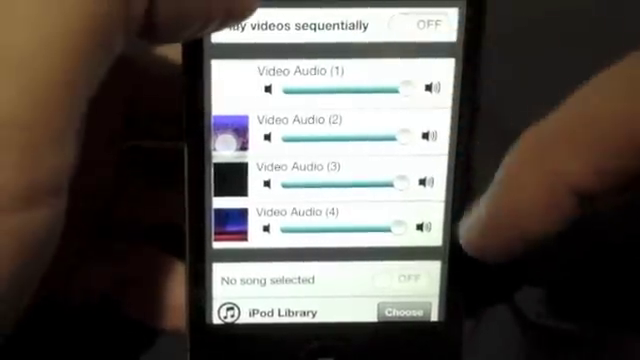
click(410, 24)
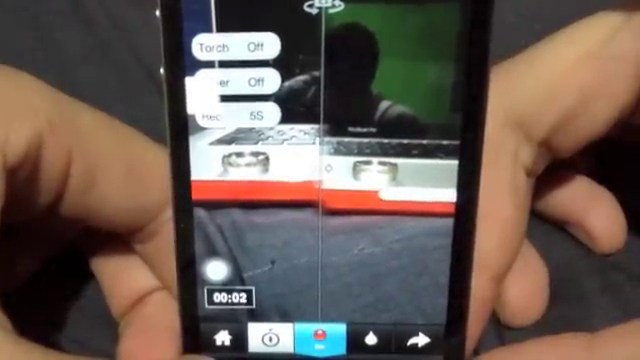
Stop the 5-second clone recording so the take loads.
click(319, 335)
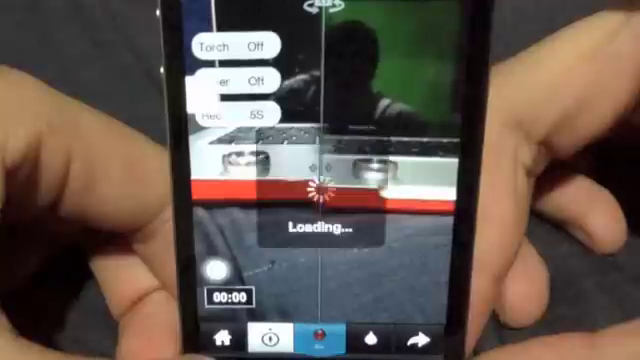